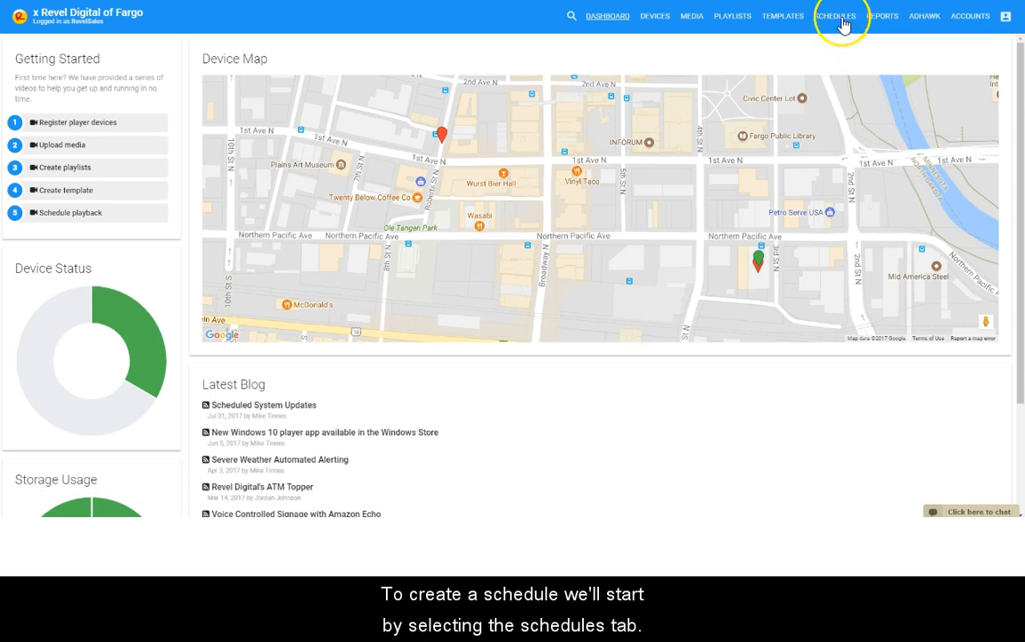
# Go to the Schedules section to reach the Basic and Smart Schedule options.
pyautogui.click(836, 16)
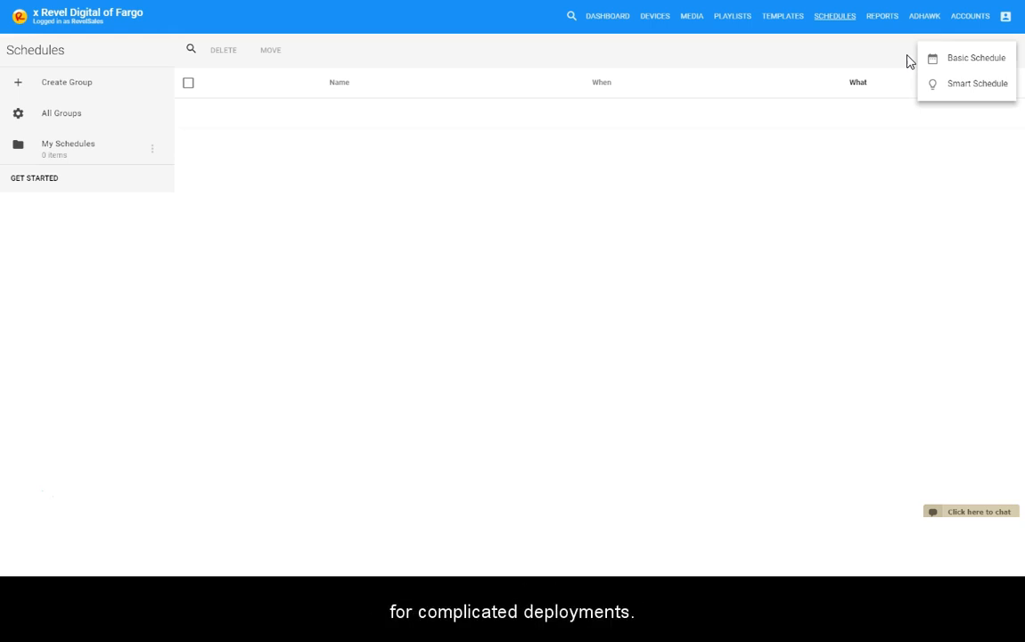
pyautogui.moveTo(944, 62)
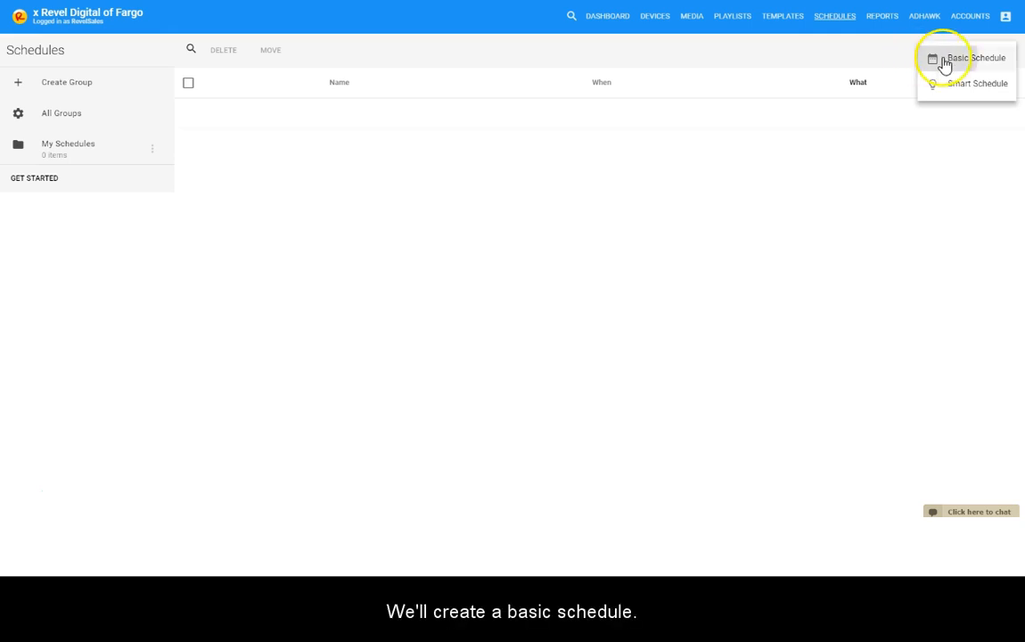
# Start a basic schedule named 'Schedule 1' with Playlist 1 as its content.
pyautogui.click(977, 58)
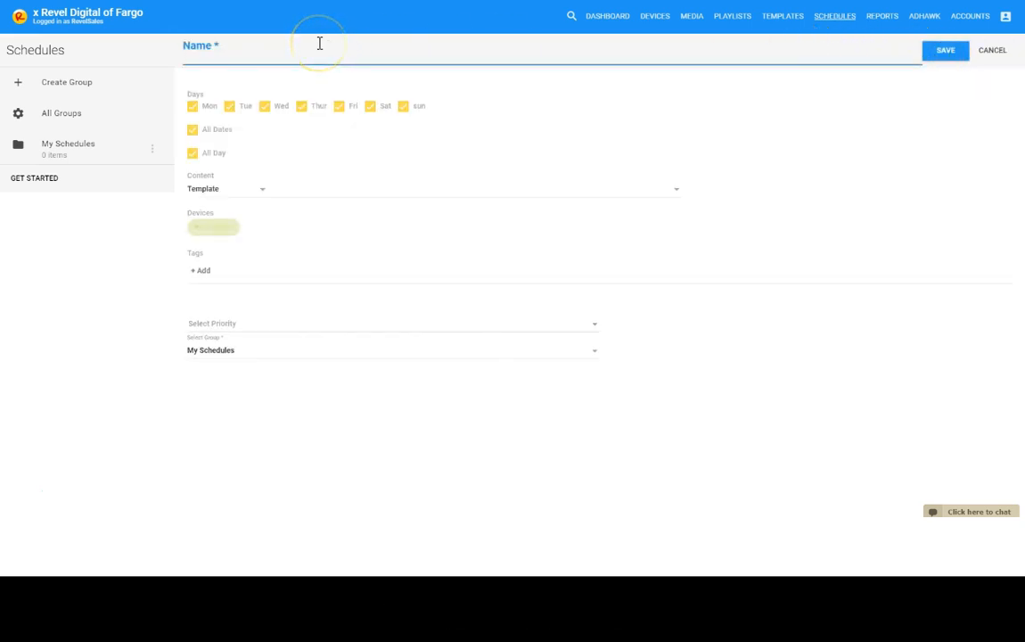
pyautogui.write('Schedule')
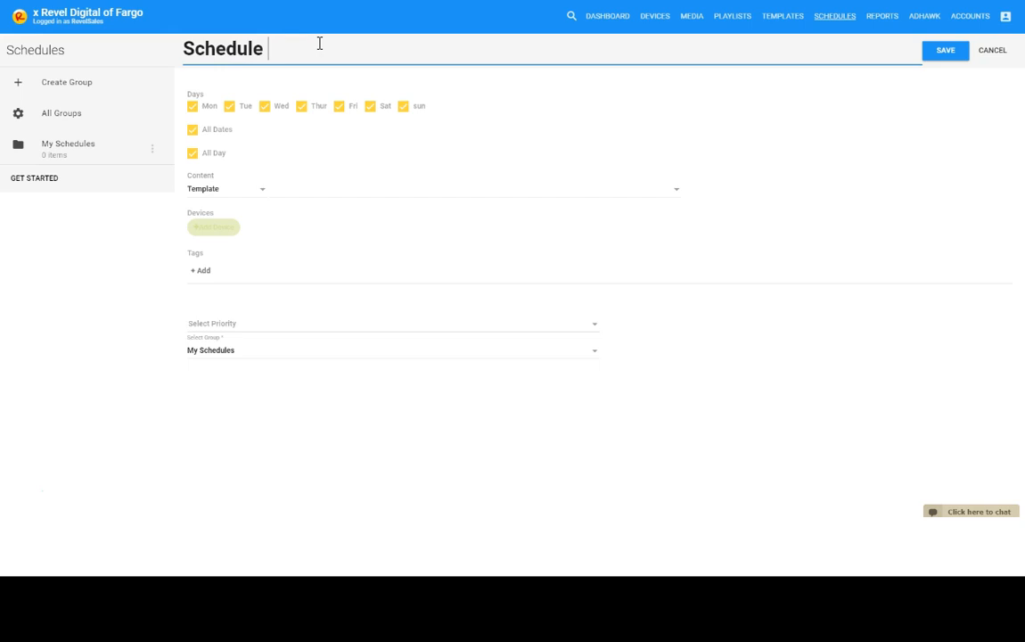
pyautogui.write('1')
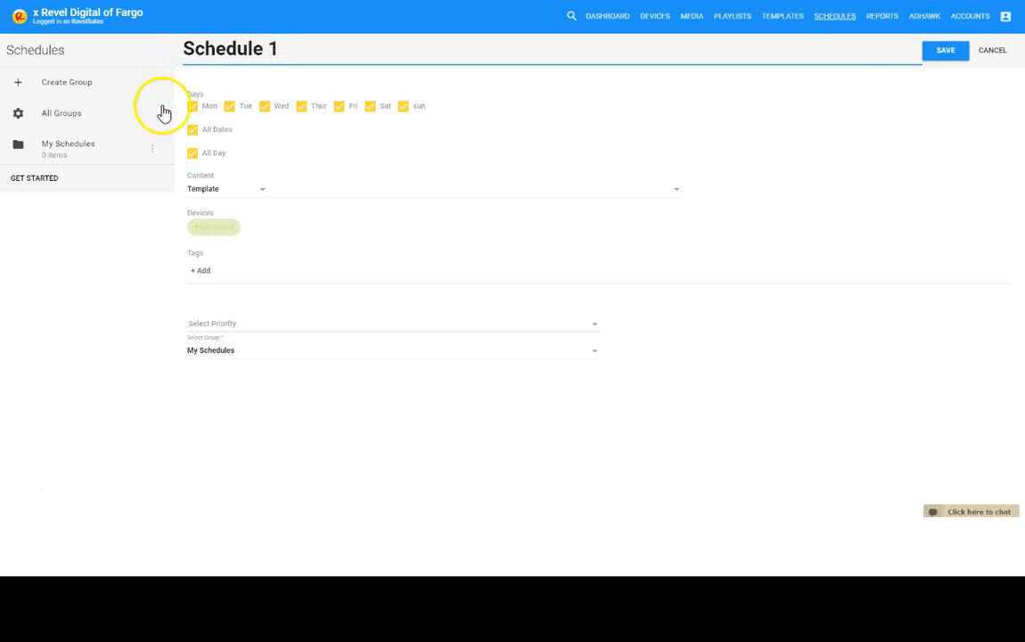
pyautogui.moveTo(169, 113)
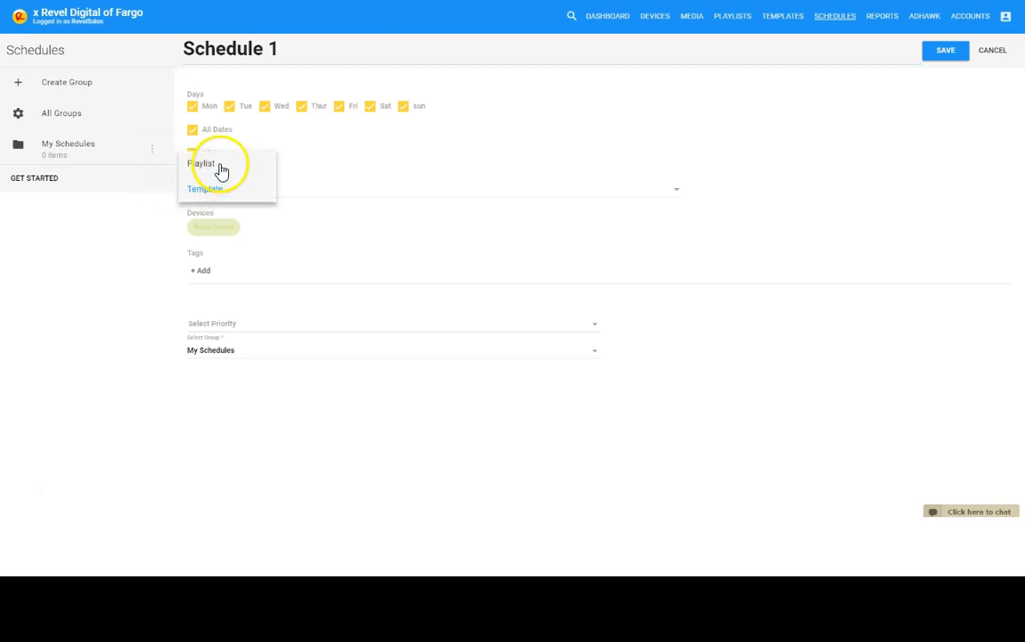
pyautogui.click(202, 164)
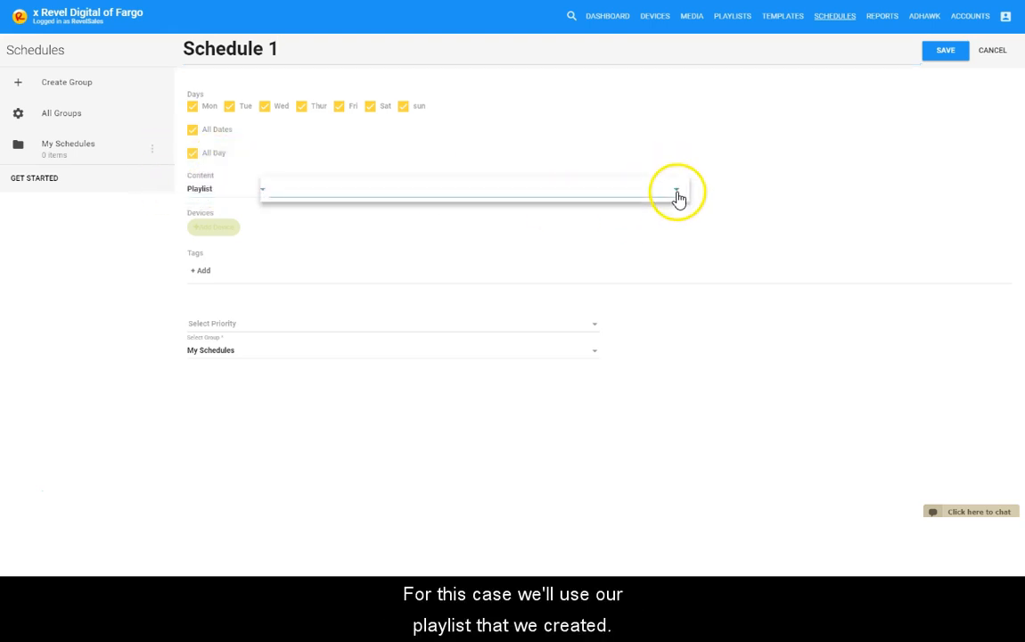
pyautogui.click(464, 188)
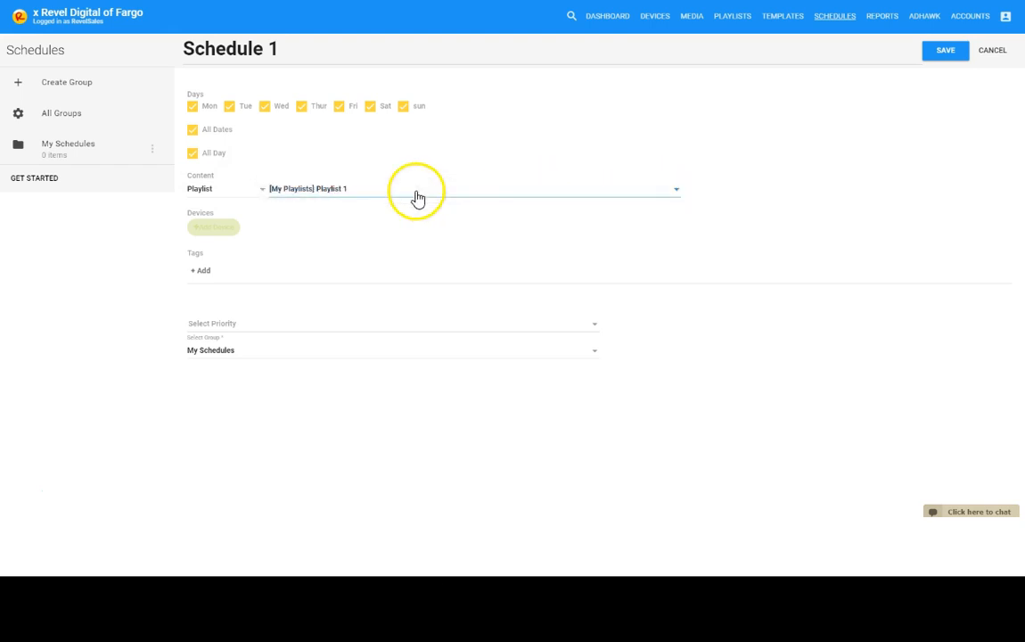
# Assign Device 1 to Schedule 1 and save the schedule.
pyautogui.click(214, 227)
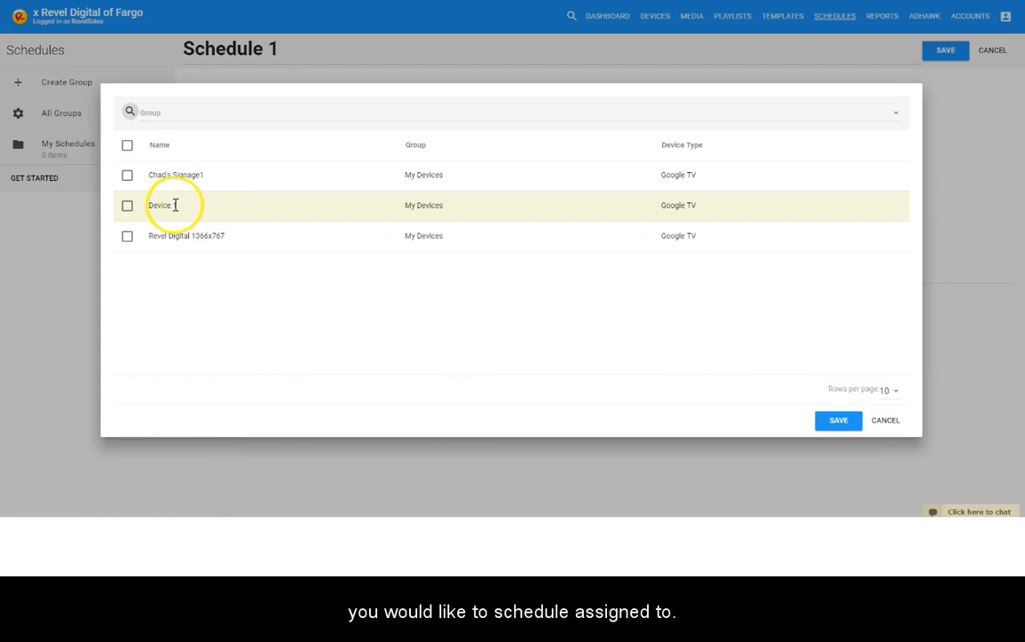
pyautogui.click(127, 205)
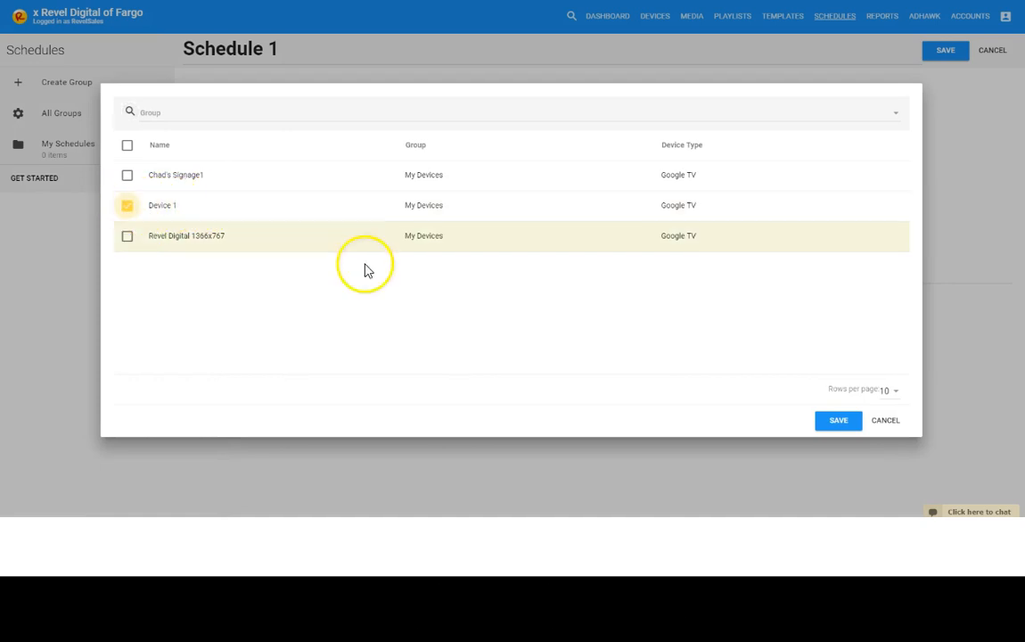
pyautogui.click(838, 420)
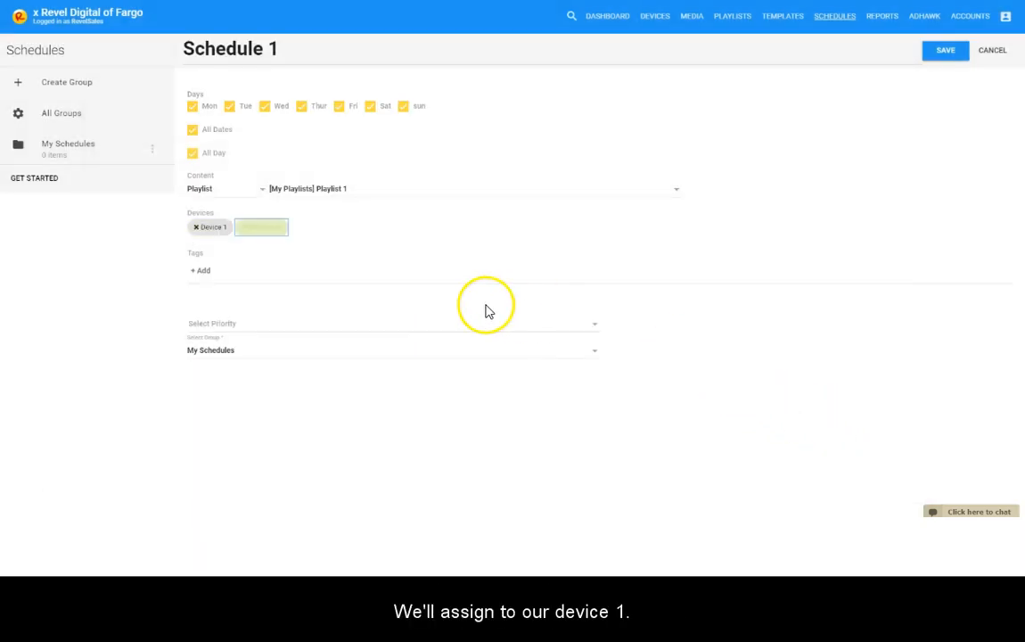
pyautogui.click(945, 50)
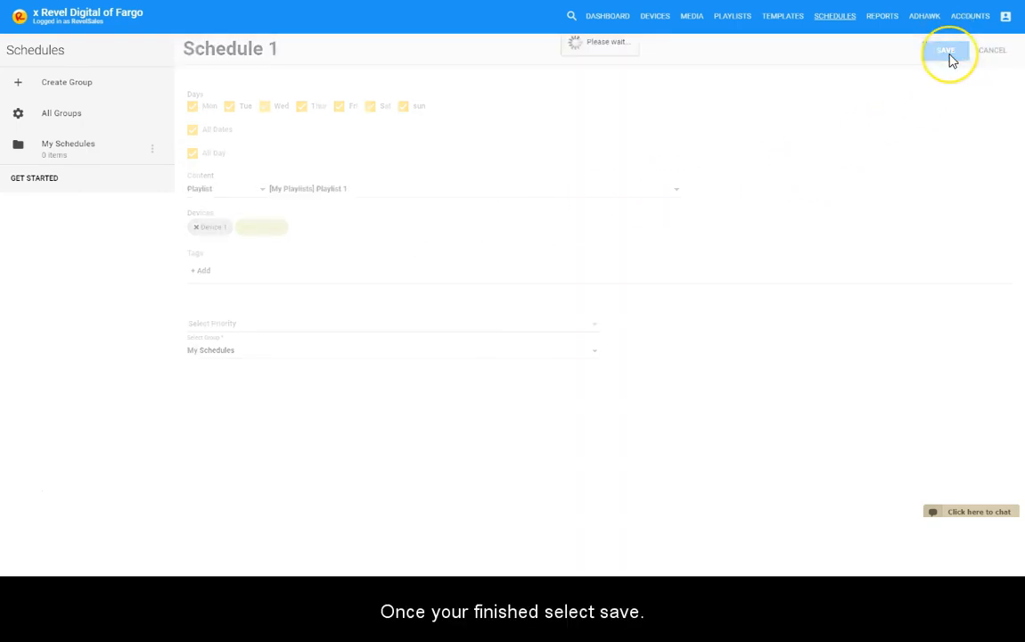
pyautogui.click(946, 50)
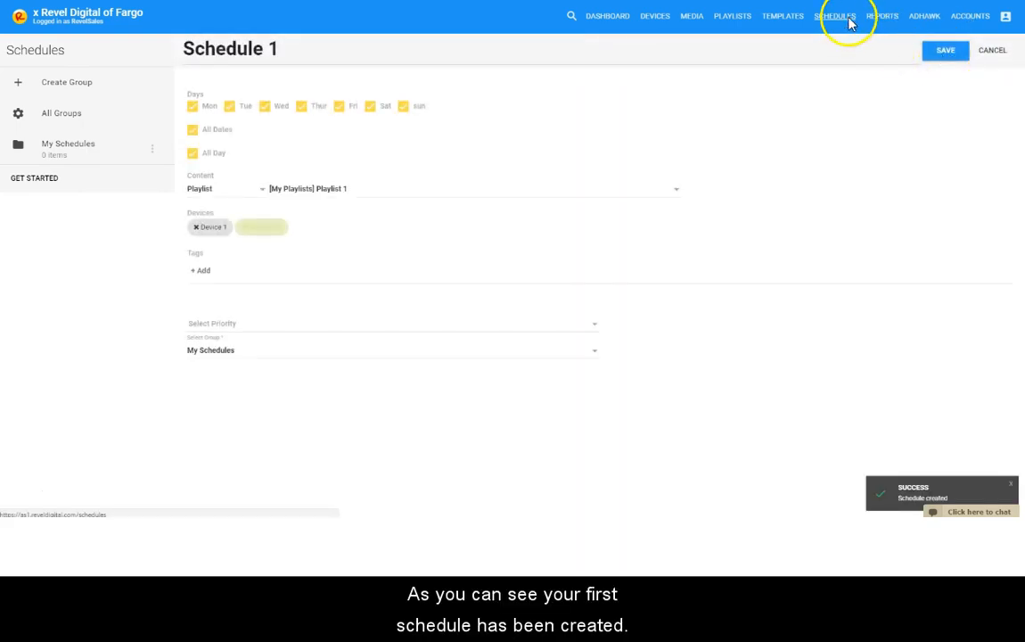
pyautogui.click(945, 50)
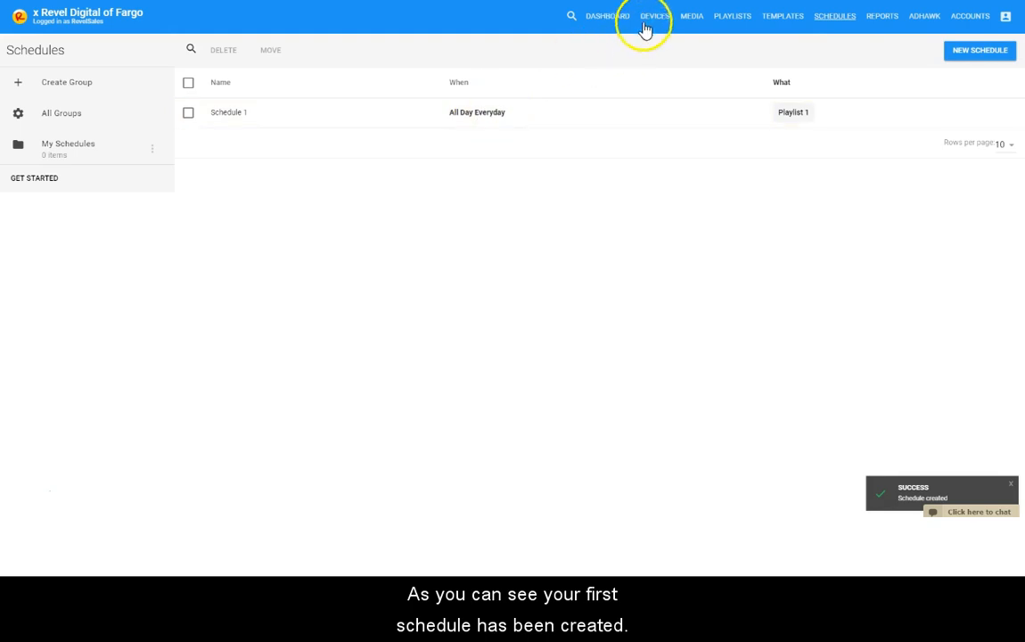
pyautogui.click(654, 16)
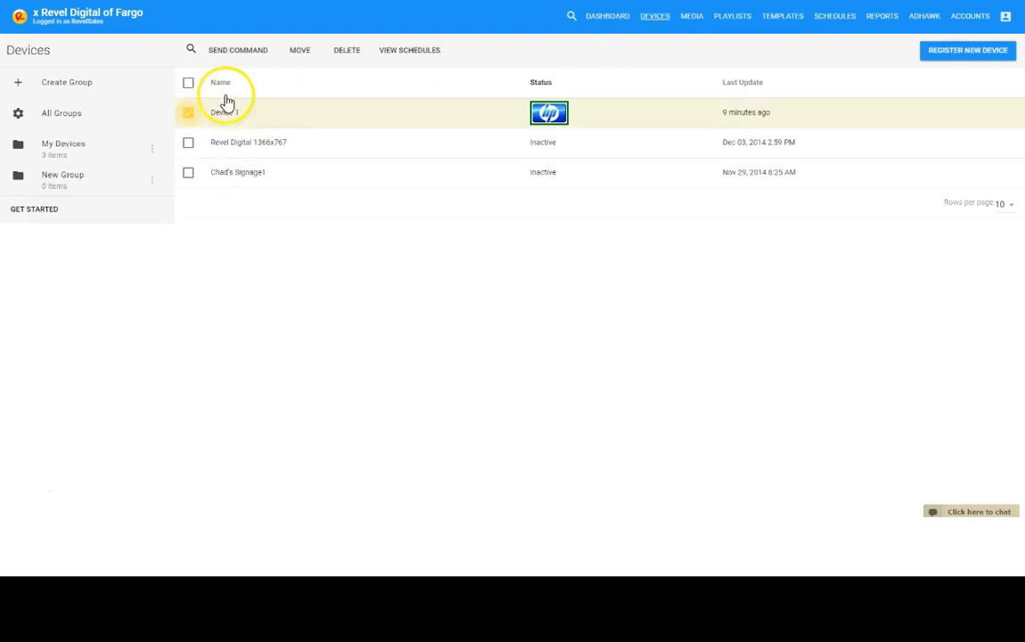
# Confirm Schedule 1 is assigned to Device 1, then bring up Device 1's command options.
pyautogui.click(834, 16)
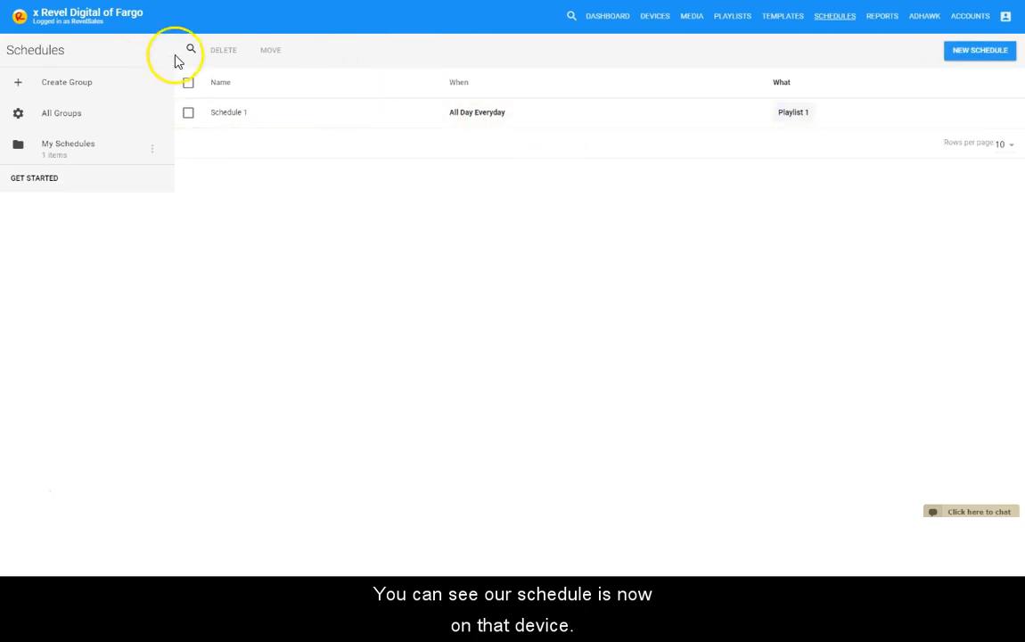
pyautogui.click(655, 16)
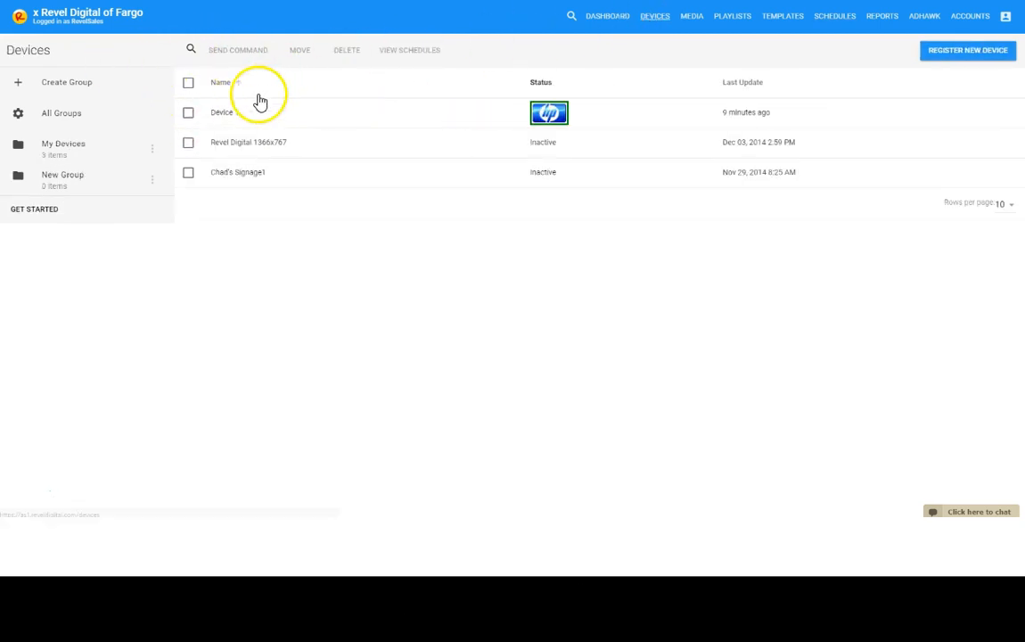
pyautogui.click(238, 49)
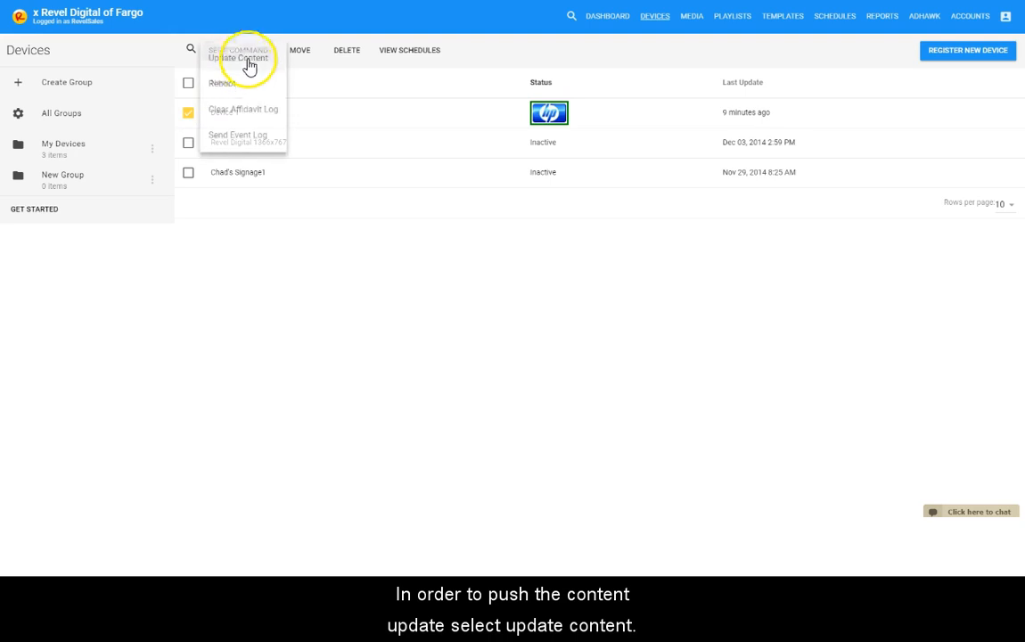
# Send the Update Content command to Device 1.
pyautogui.click(238, 49)
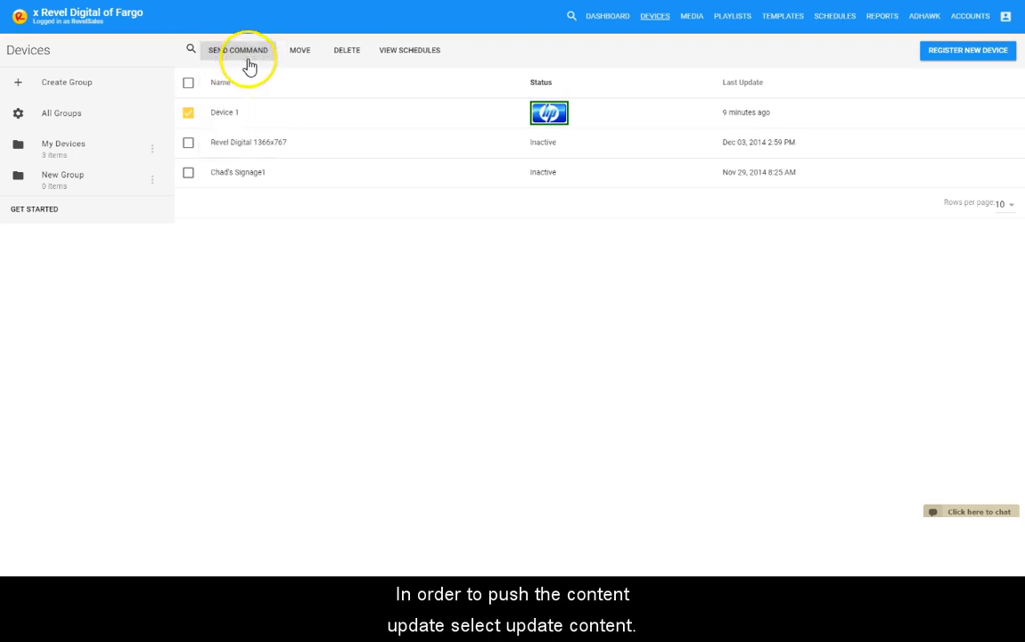
pyautogui.click(238, 50)
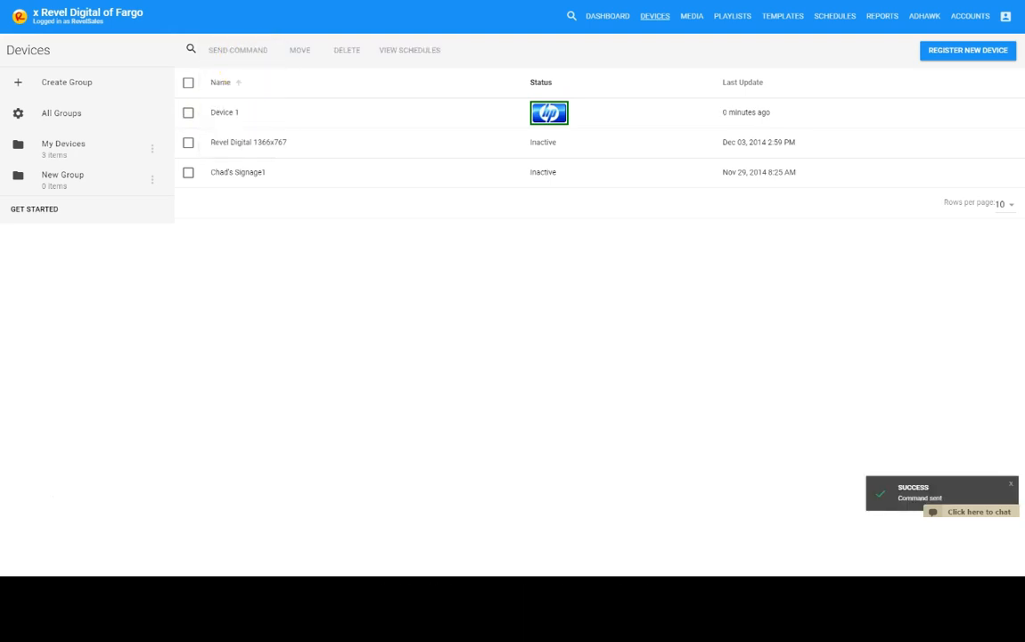